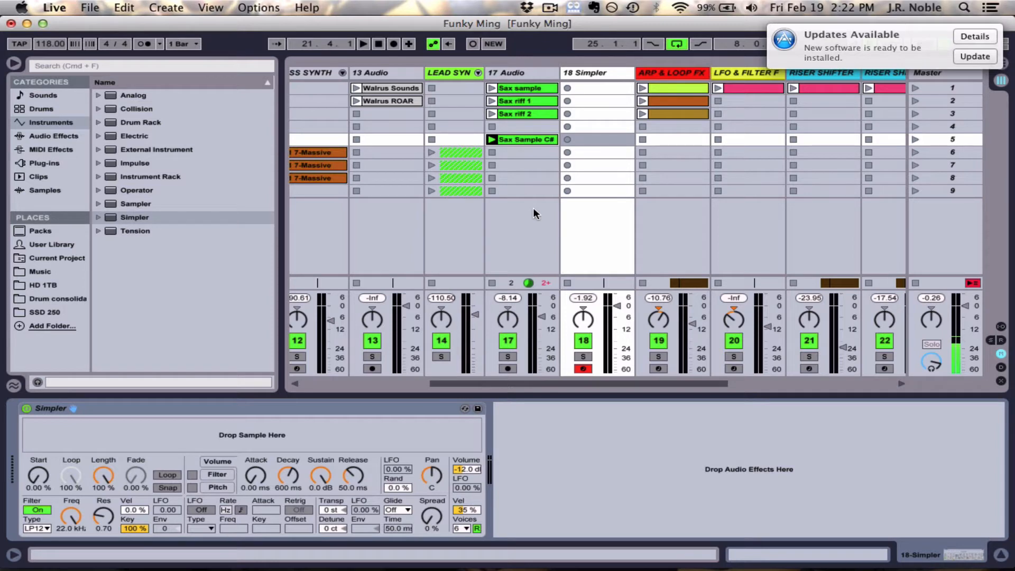
Deselect the empty Simpler so the Detail View shows 'No Clip Selected'
{"action": "left_click", "coordinate": [524, 139]}
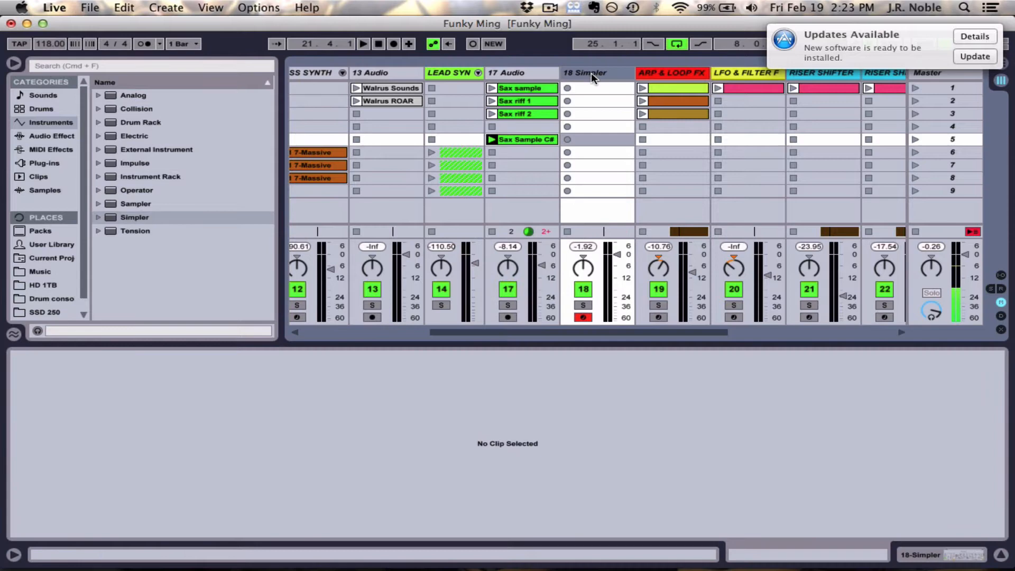
Select track 18 so its Simpler can receive the Sax Sample C# recording
{"action": "left_click", "coordinate": [585, 72]}
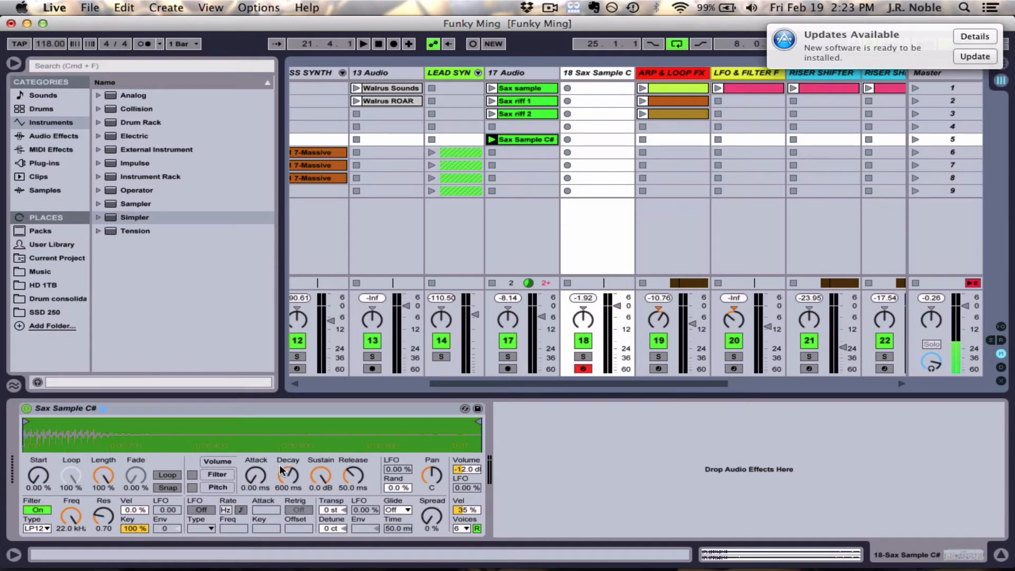
{"action": "mouse_move", "coordinate": [343, 471]}
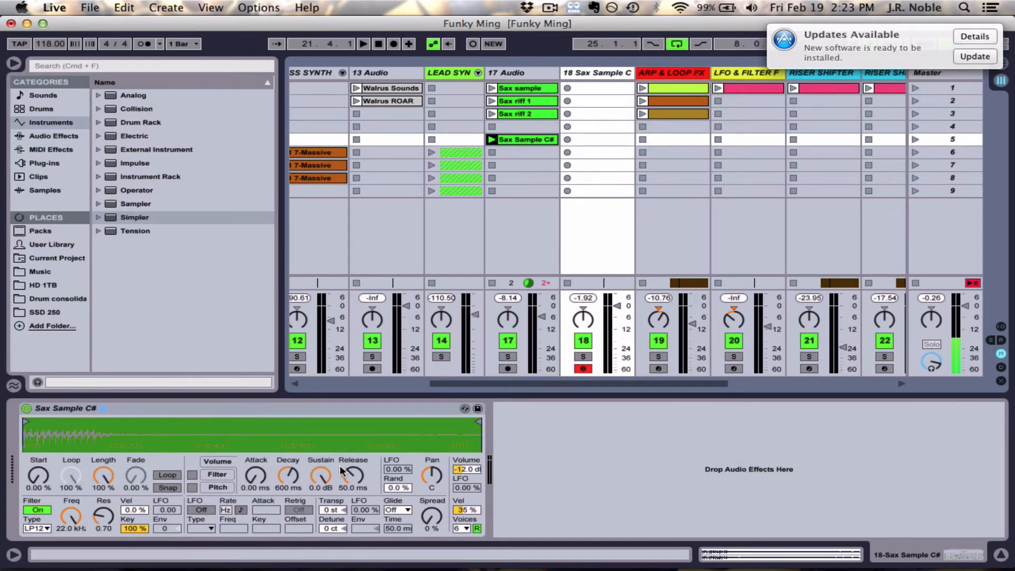
{"action": "mouse_move", "coordinate": [254, 478]}
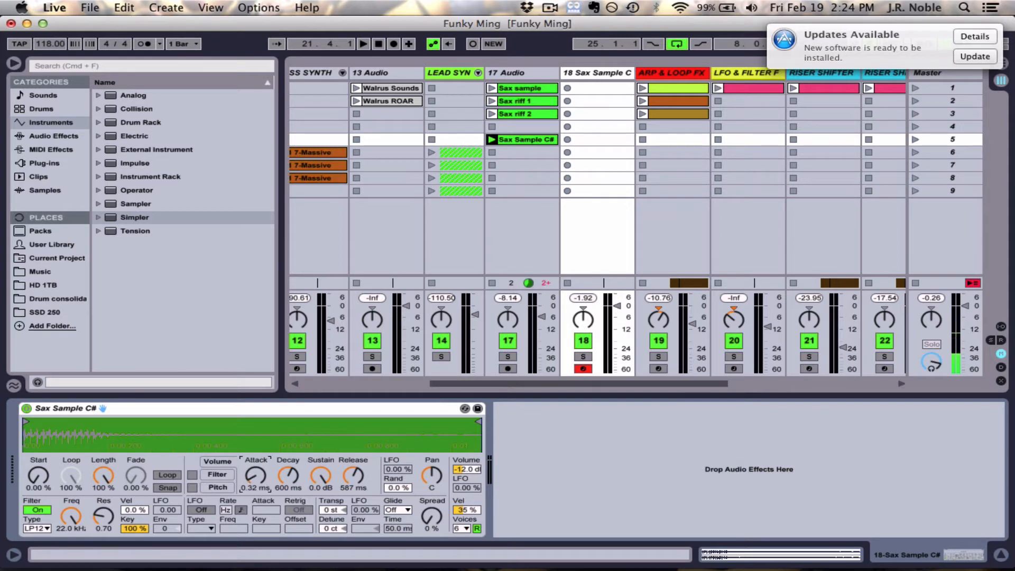
Try raising Simpler's Attack to about 191 ms, then return it to 0 ms
{"action": "left_click_drag", "start_coordinate": [254, 474], "coordinate": [255, 453]}
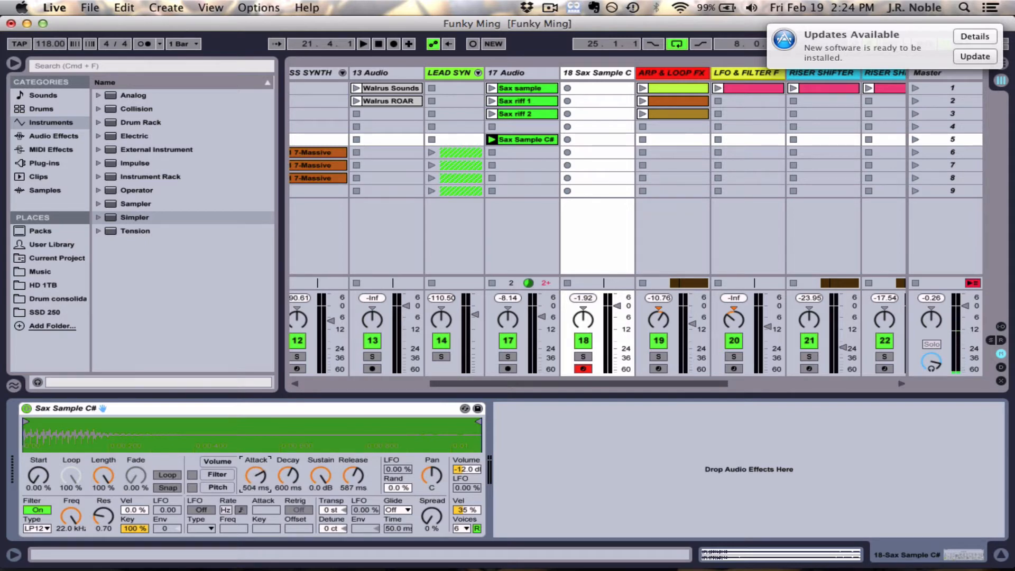
{"action": "left_click_drag", "start_coordinate": [256, 475], "coordinate": [256, 483]}
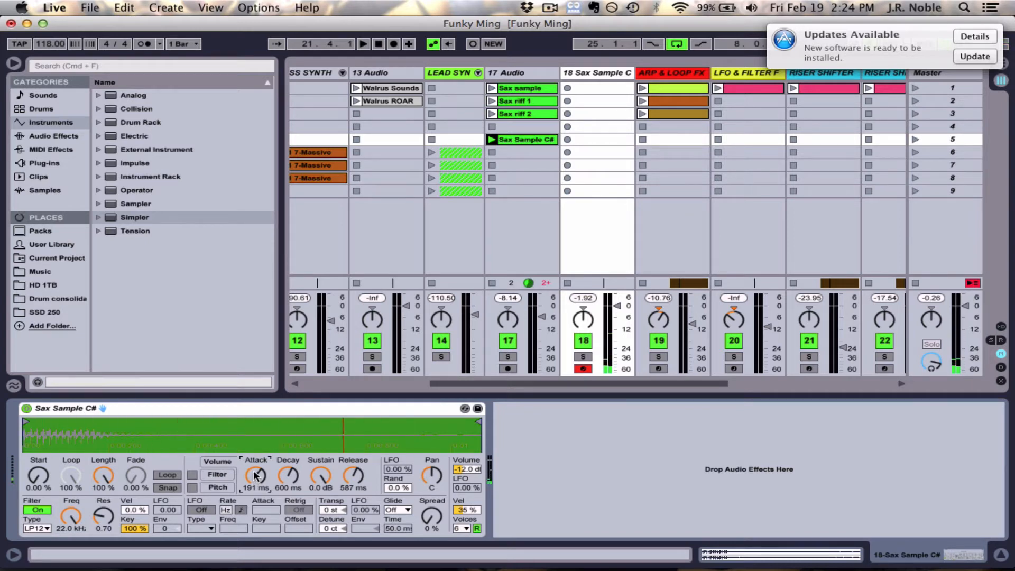
{"action": "left_click_drag", "start_coordinate": [254, 476], "coordinate": [254, 493]}
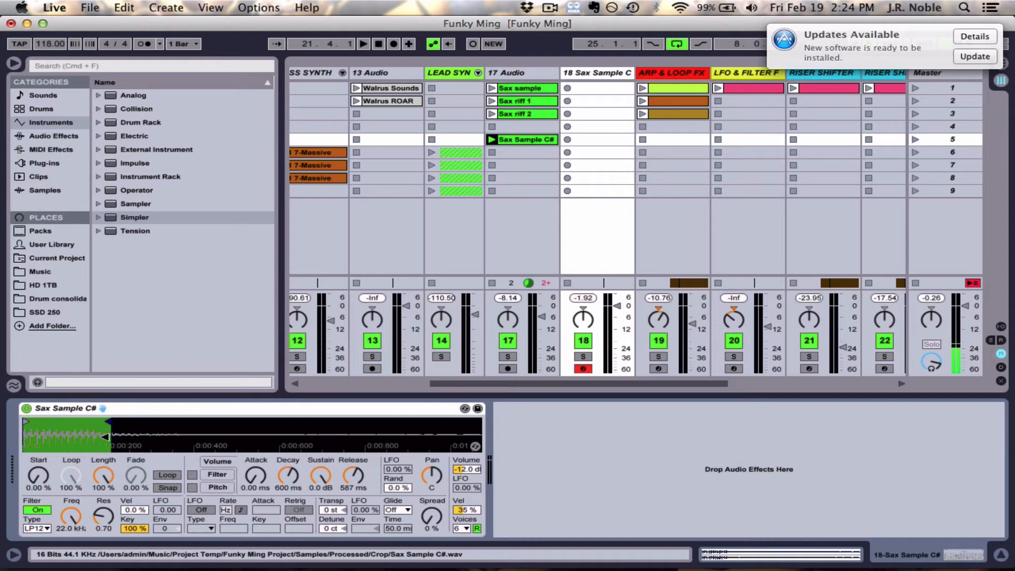
Toggle Simpler's Loop off and back on, then lengthen Release to 2.59 s
{"action": "left_click", "coordinate": [166, 475]}
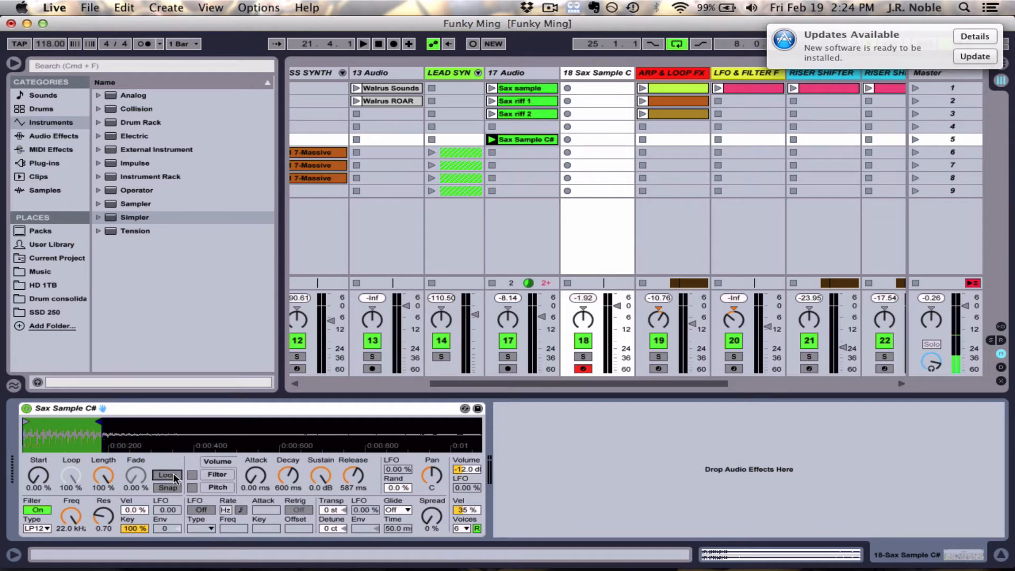
{"action": "left_click", "coordinate": [167, 475]}
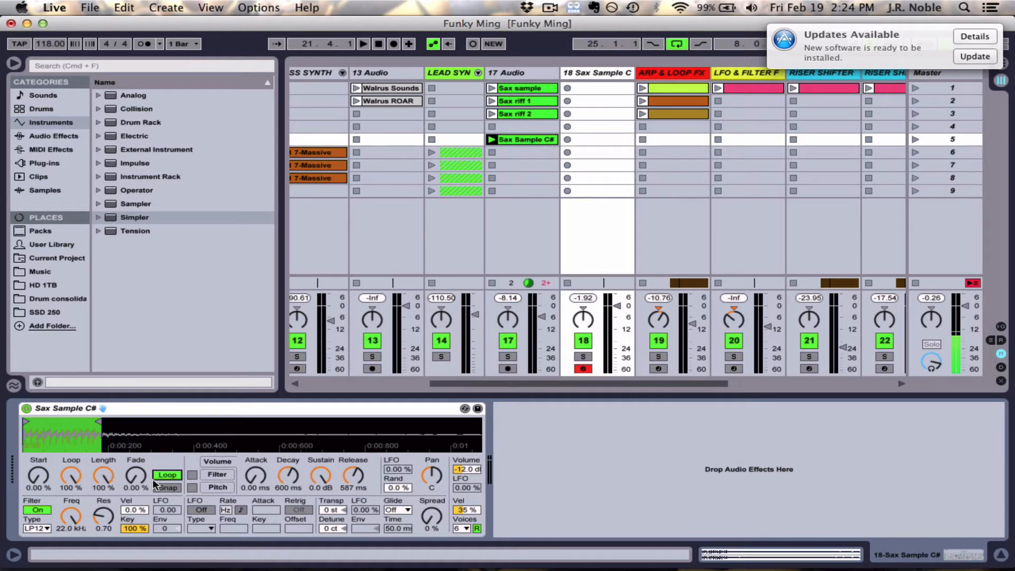
{"action": "left_click", "coordinate": [167, 475]}
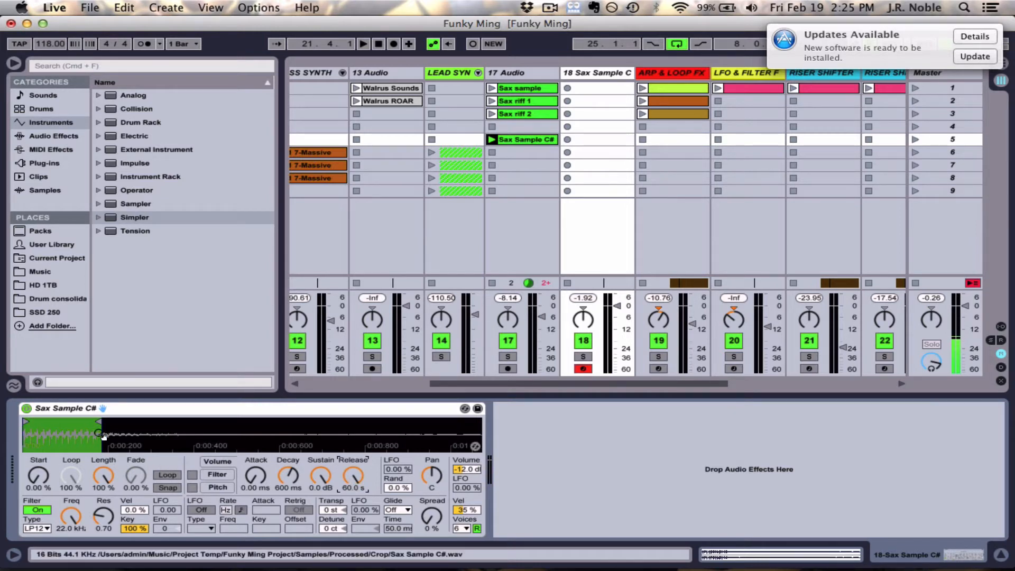
{"action": "left_click", "coordinate": [167, 475]}
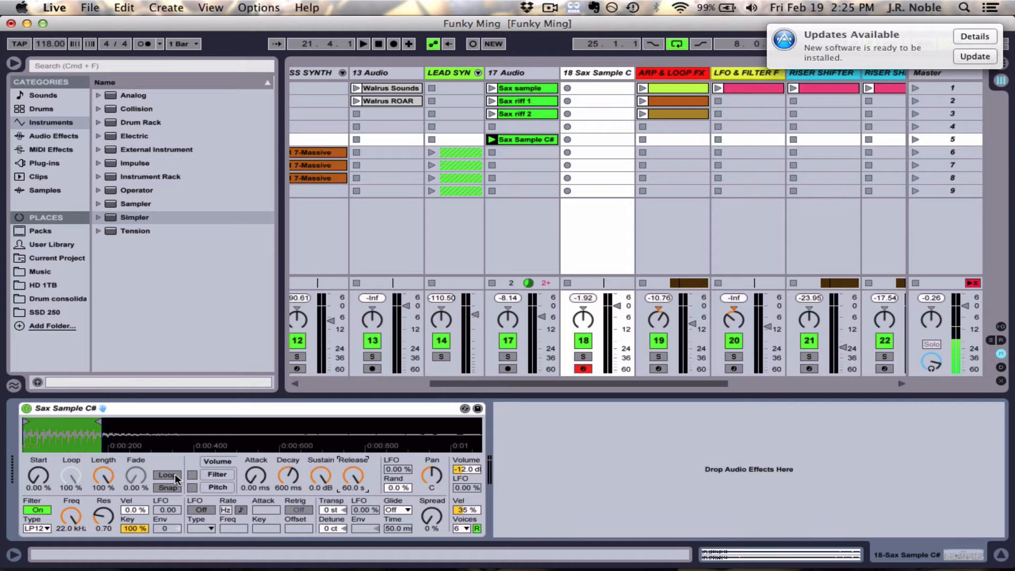
{"action": "left_click", "coordinate": [167, 475]}
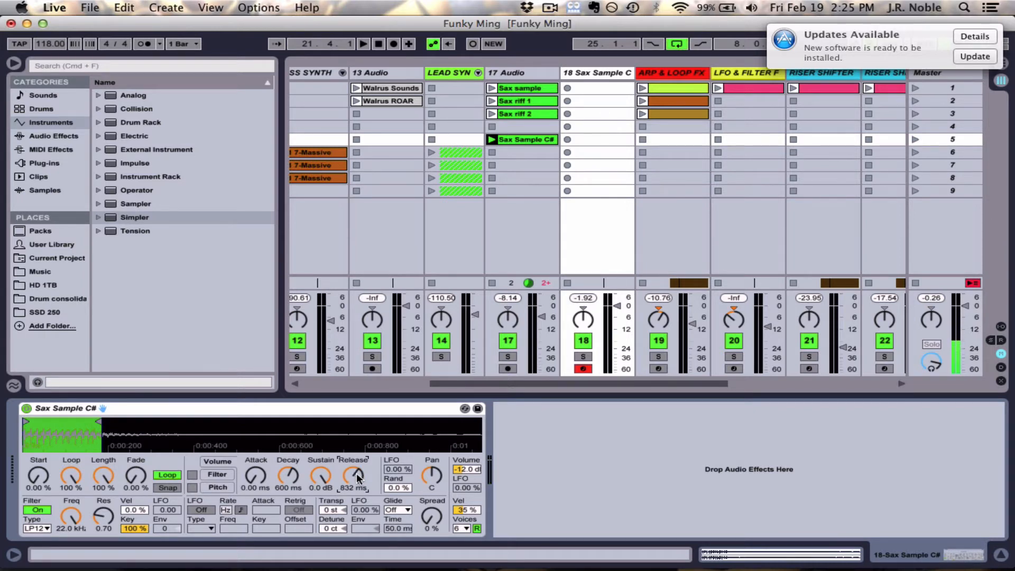
{"action": "left_click_drag", "start_coordinate": [355, 478], "coordinate": [355, 453]}
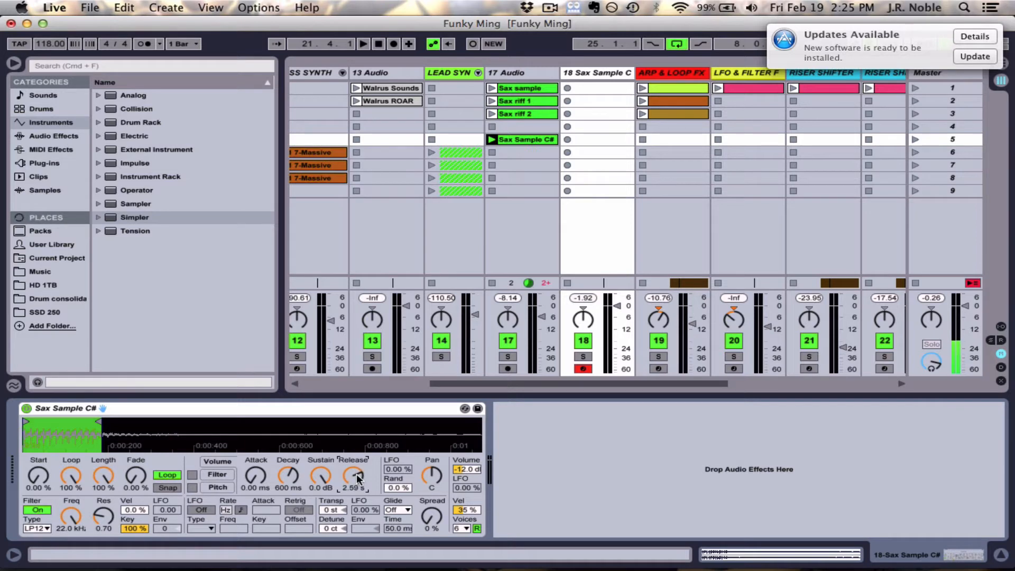
{"action": "mouse_move", "coordinate": [110, 483]}
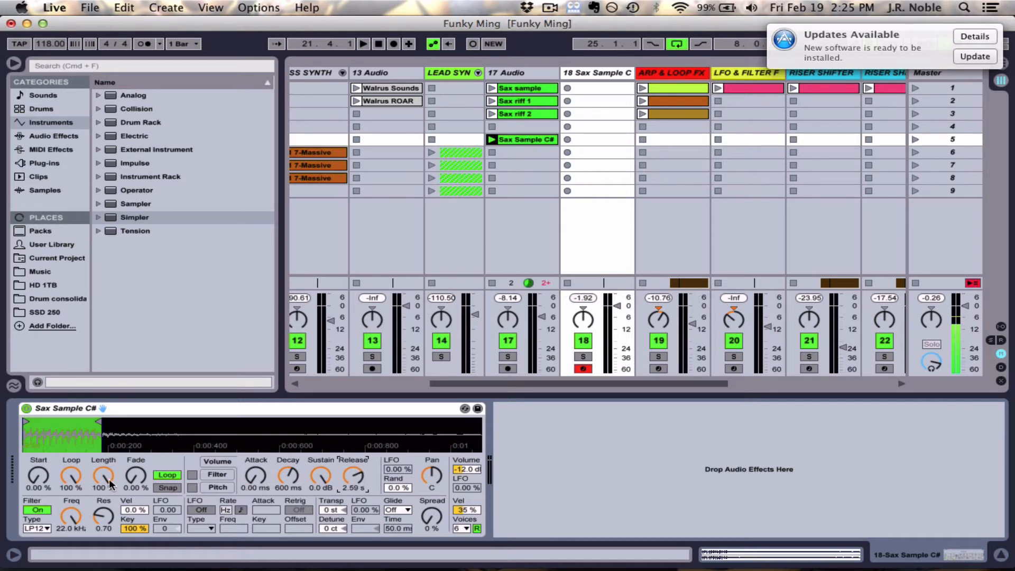
{"action": "mouse_move", "coordinate": [128, 498]}
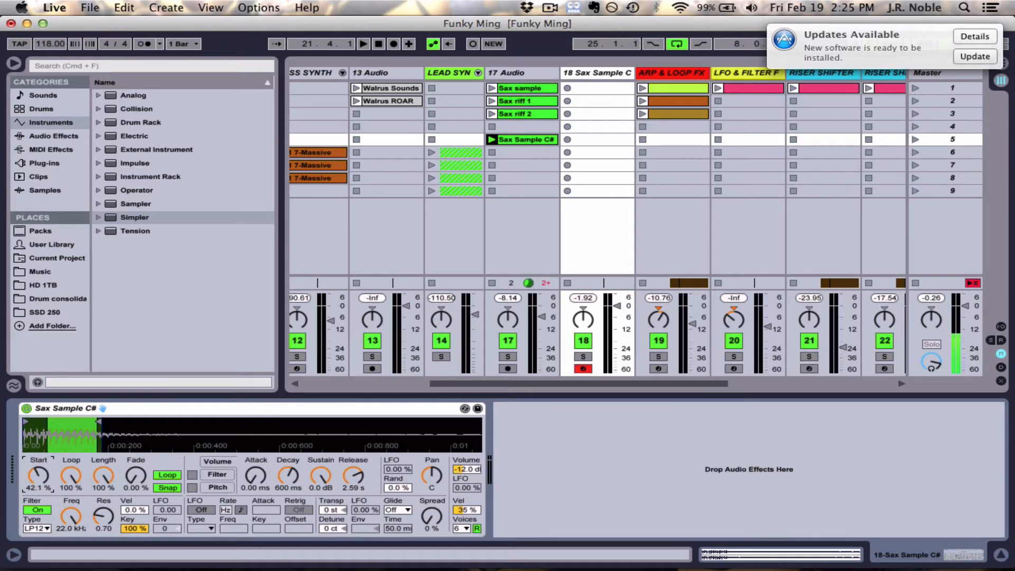
Set Simpler's Start to 41.3% and try a loop Fade before resetting it to 0%
{"action": "left_click_drag", "start_coordinate": [37, 476], "coordinate": [37, 482]}
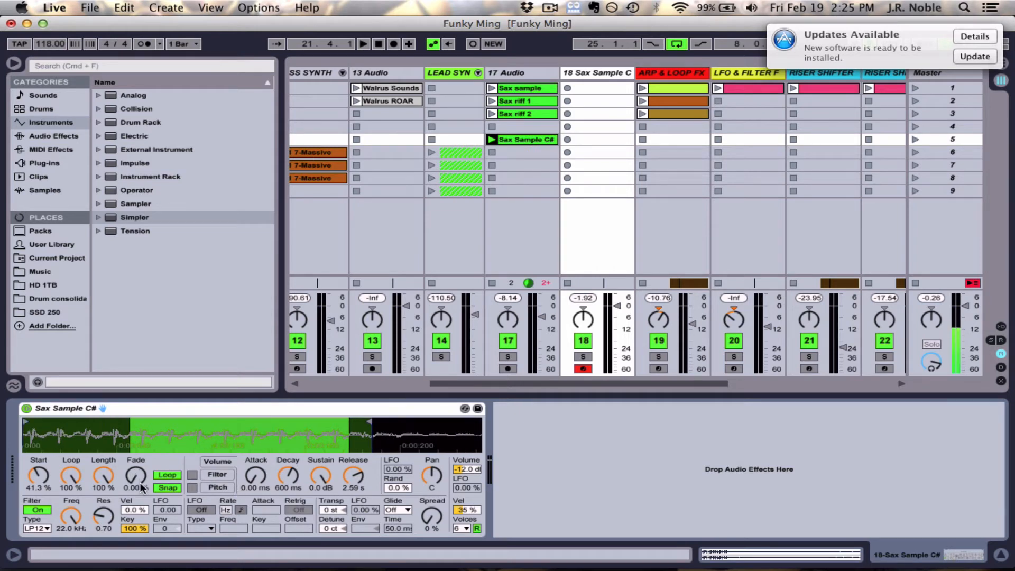
{"action": "left_click_drag", "start_coordinate": [136, 477], "coordinate": [136, 472]}
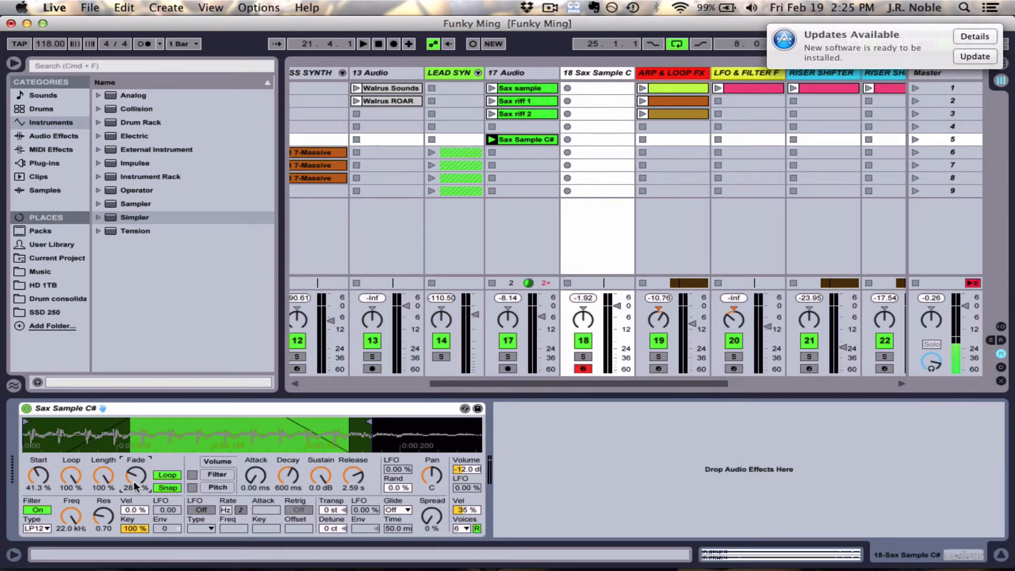
{"action": "left_click_drag", "start_coordinate": [136, 475], "coordinate": [139, 460]}
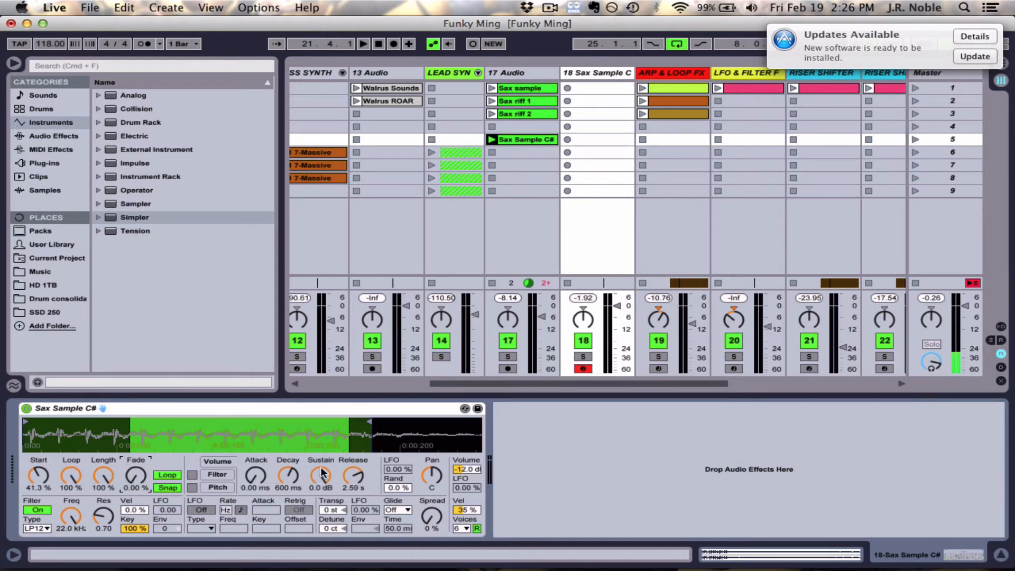
{"action": "mouse_move", "coordinate": [285, 465]}
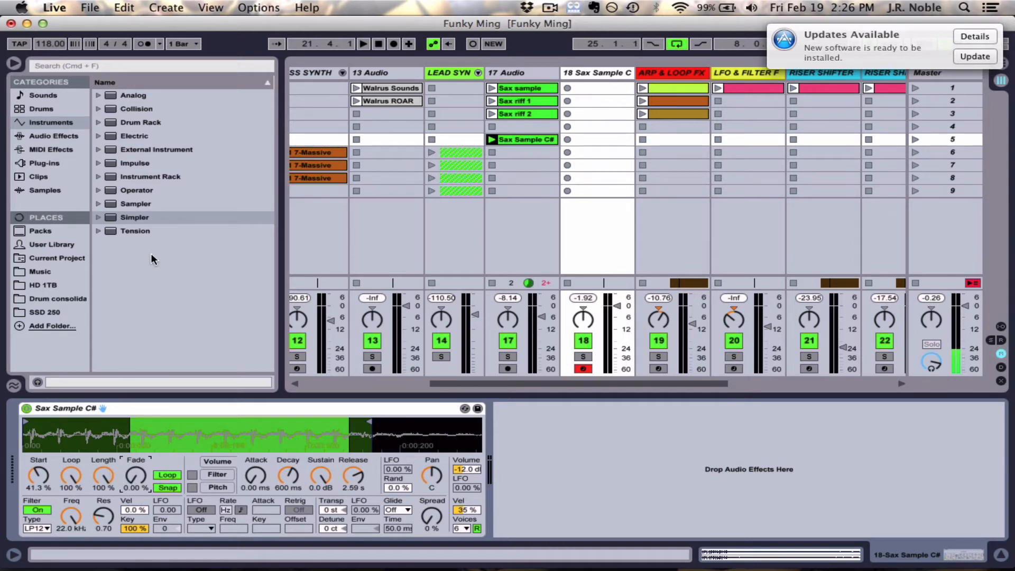
{"action": "mouse_move", "coordinate": [185, 219]}
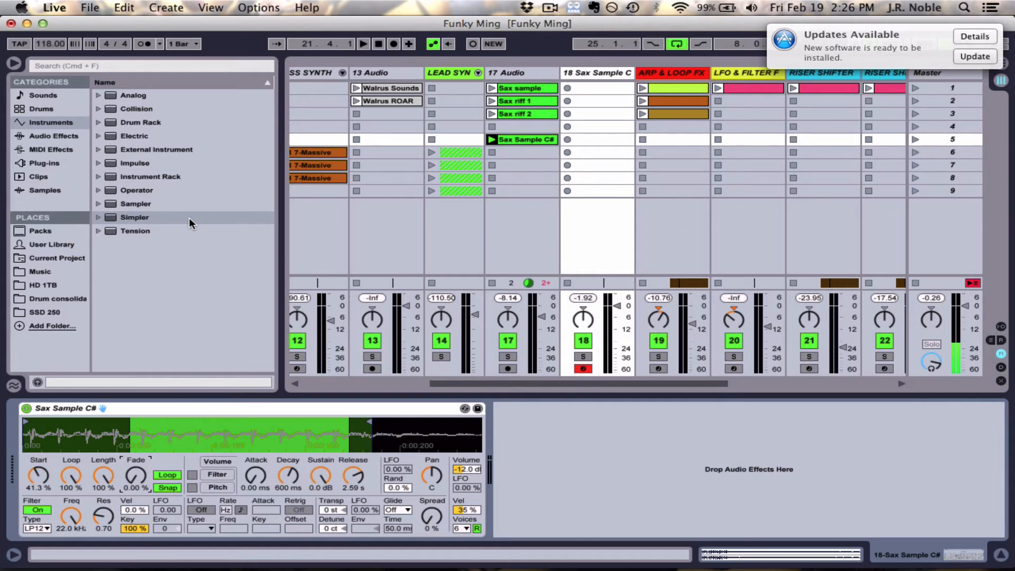
Show the Audio Effects category in the Browser and select Tuner
{"action": "left_click", "coordinate": [51, 136]}
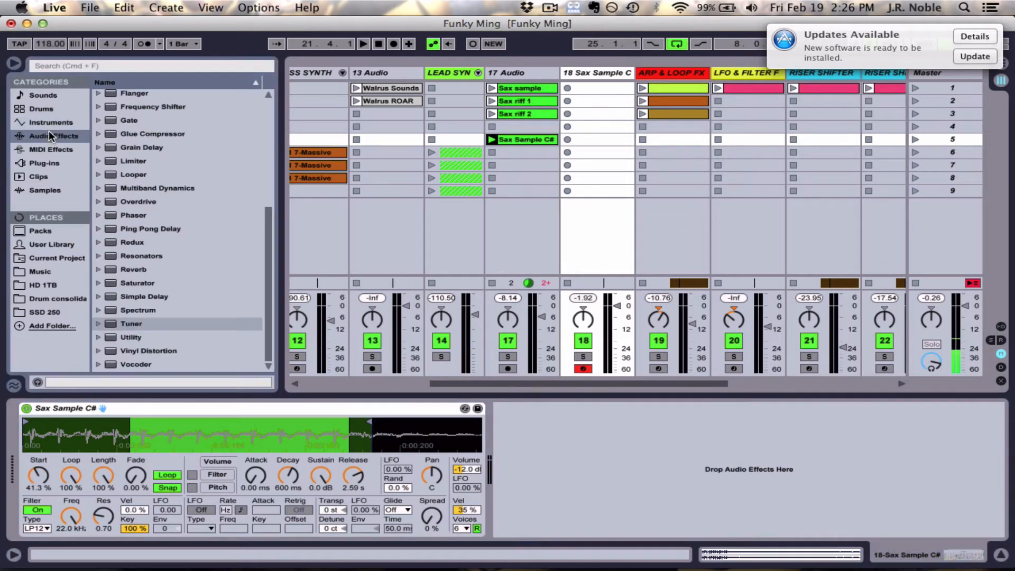
{"action": "left_click", "coordinate": [131, 324]}
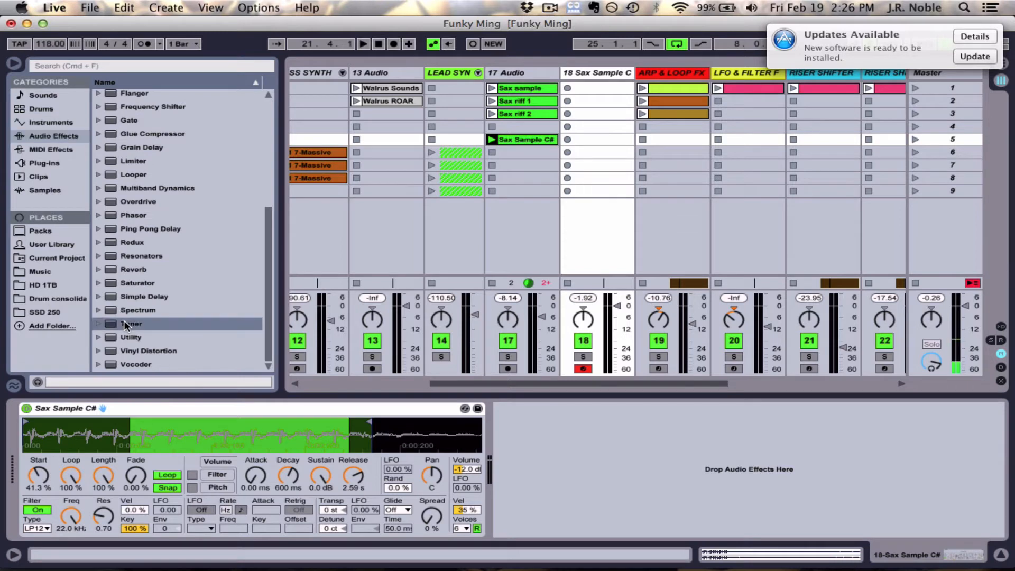
Load the Tuner onto the Sax Sample C# track after the Simpler
{"action": "double_click", "coordinate": [131, 323]}
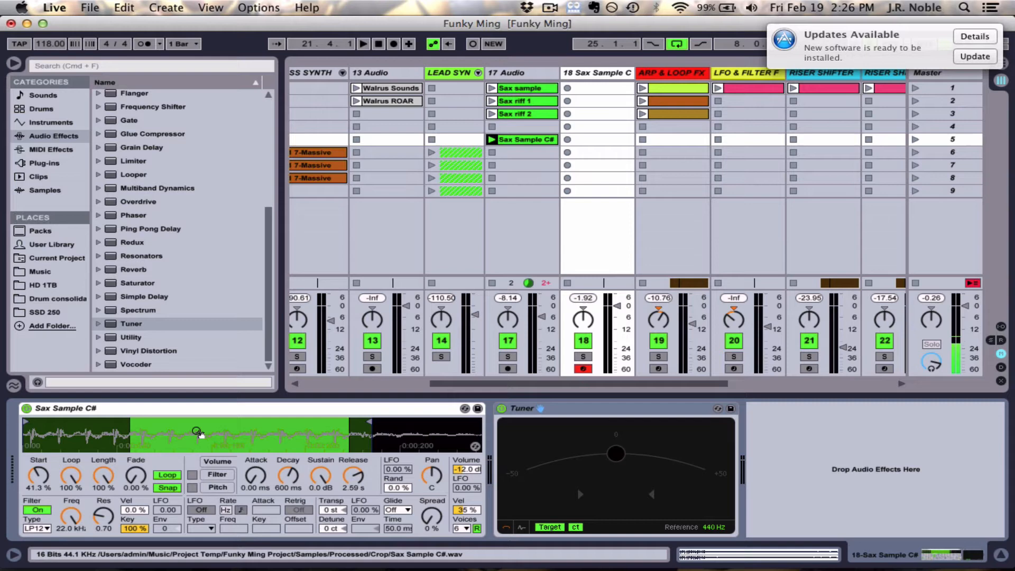
{"action": "mouse_move", "coordinate": [280, 451]}
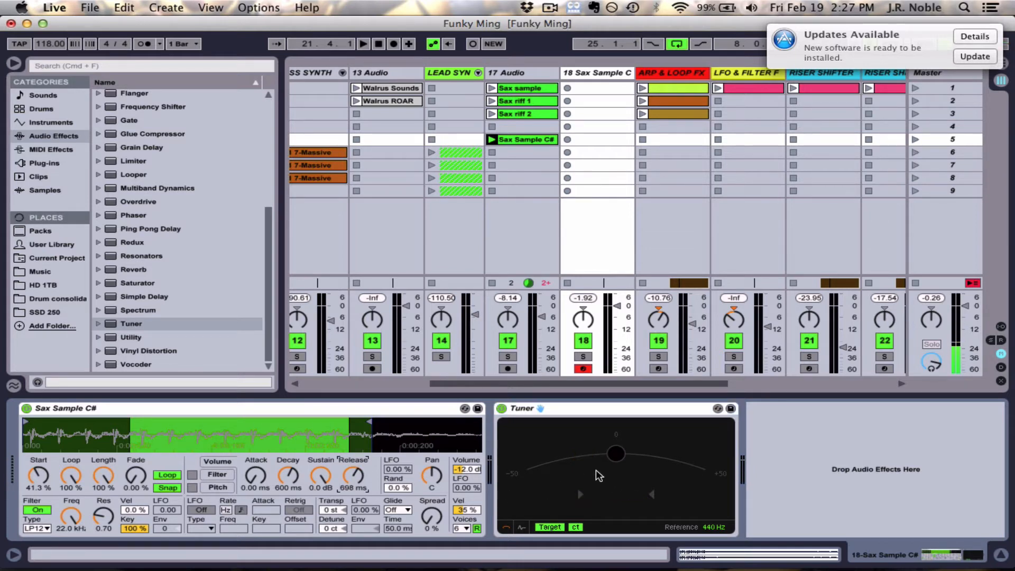
{"action": "mouse_move", "coordinate": [347, 516]}
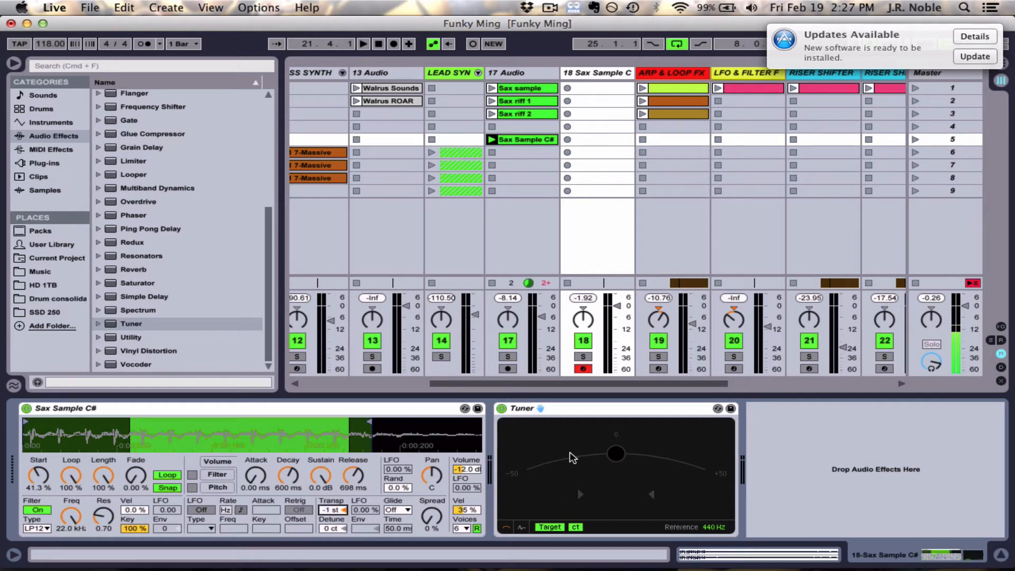
{"action": "mouse_move", "coordinate": [592, 467]}
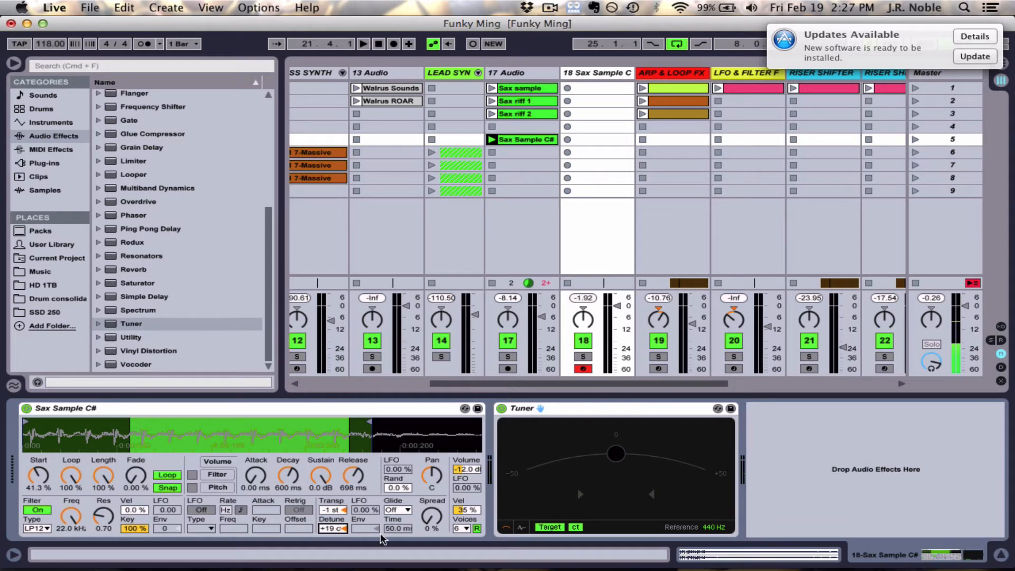
{"action": "mouse_move", "coordinate": [600, 467]}
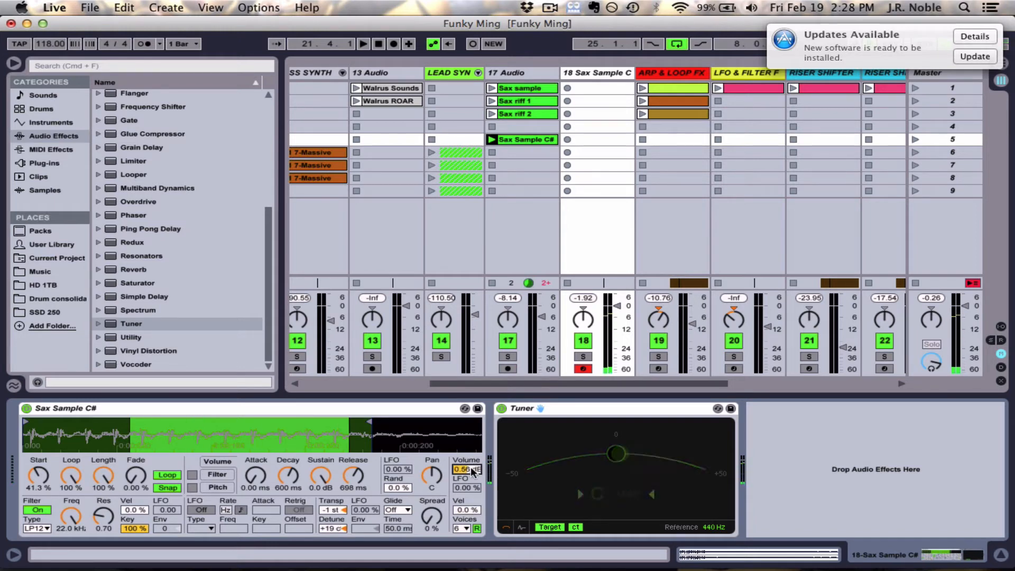
Return Simpler's Volume to -12 dB and adjust its velocity amount
{"action": "left_click_drag", "start_coordinate": [465, 469], "coordinate": [465, 492]}
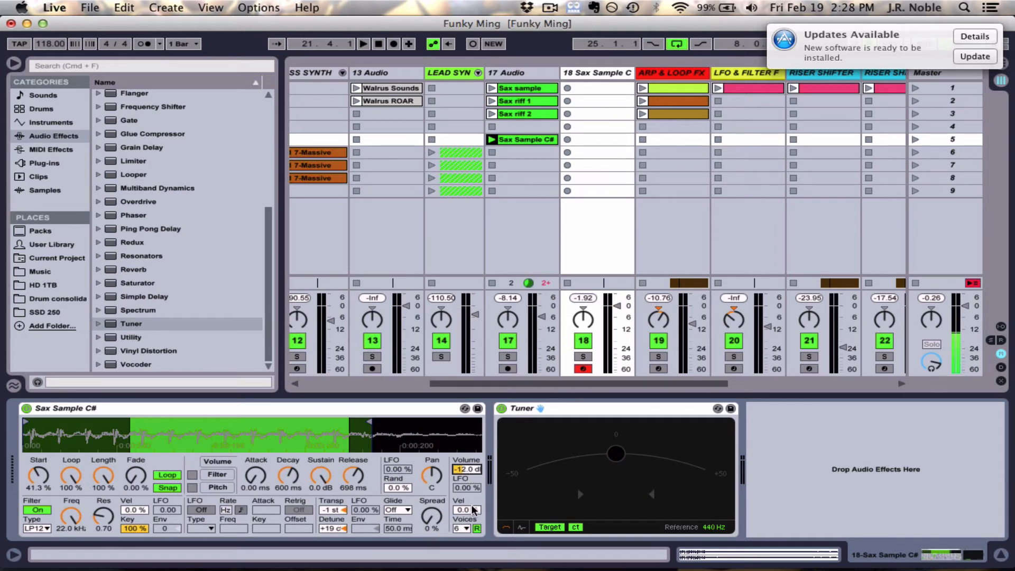
{"action": "left_click_drag", "start_coordinate": [464, 510], "coordinate": [464, 482]}
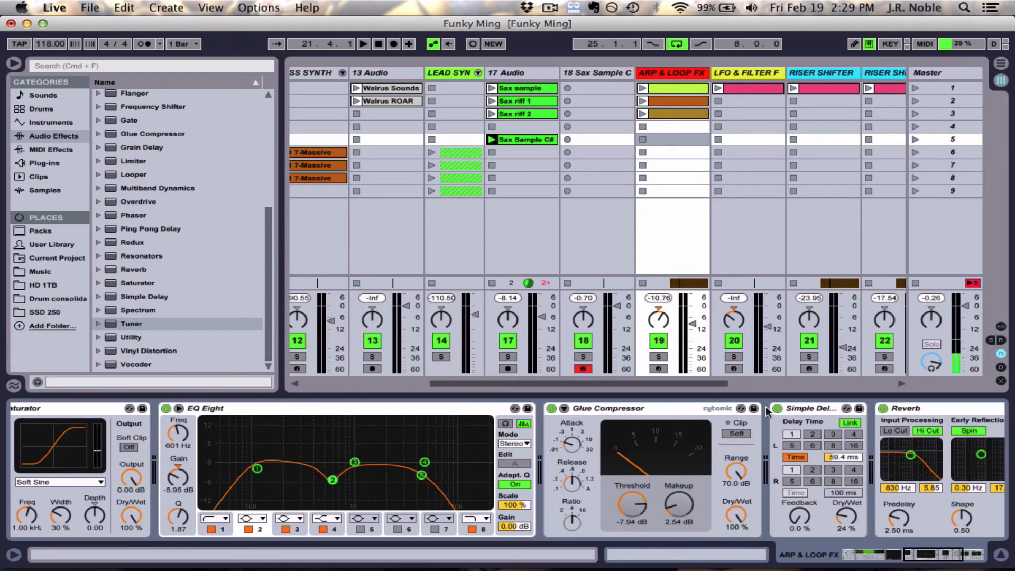
Launch the ARP & LOOP FX riff clip, then stop it
{"action": "left_click", "coordinate": [883, 408]}
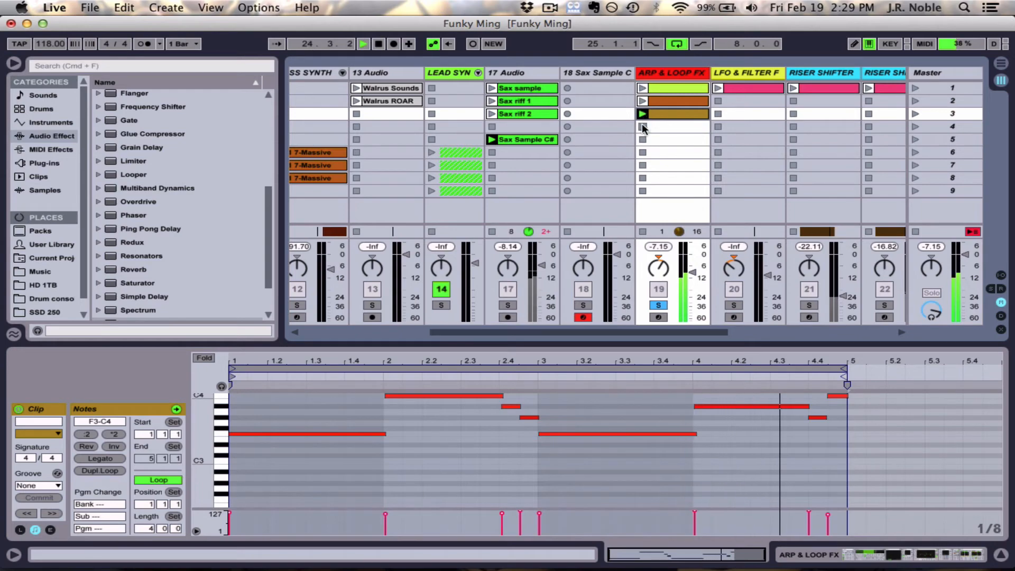
{"action": "left_click", "coordinate": [643, 114]}
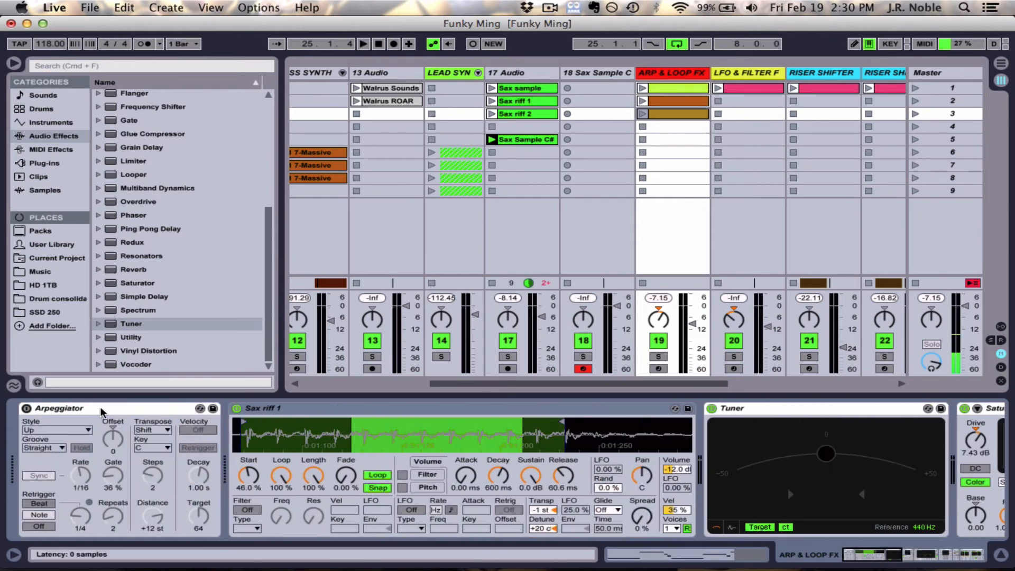
Enable Arpeggiator Sync, replay the riff, set Steps to 2, and set Retrigger to Note
{"action": "left_click", "coordinate": [38, 475]}
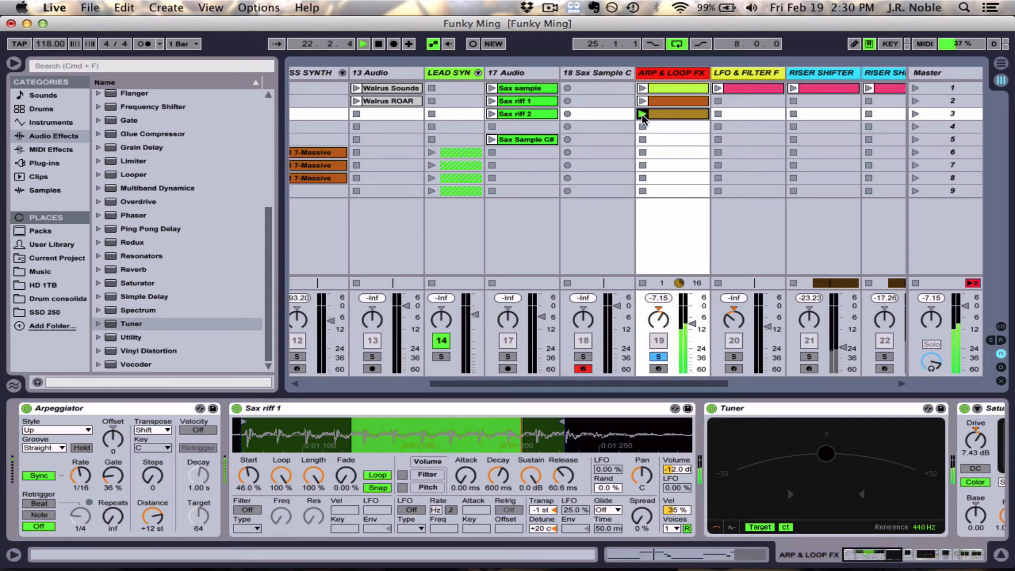
{"action": "left_click", "coordinate": [642, 114]}
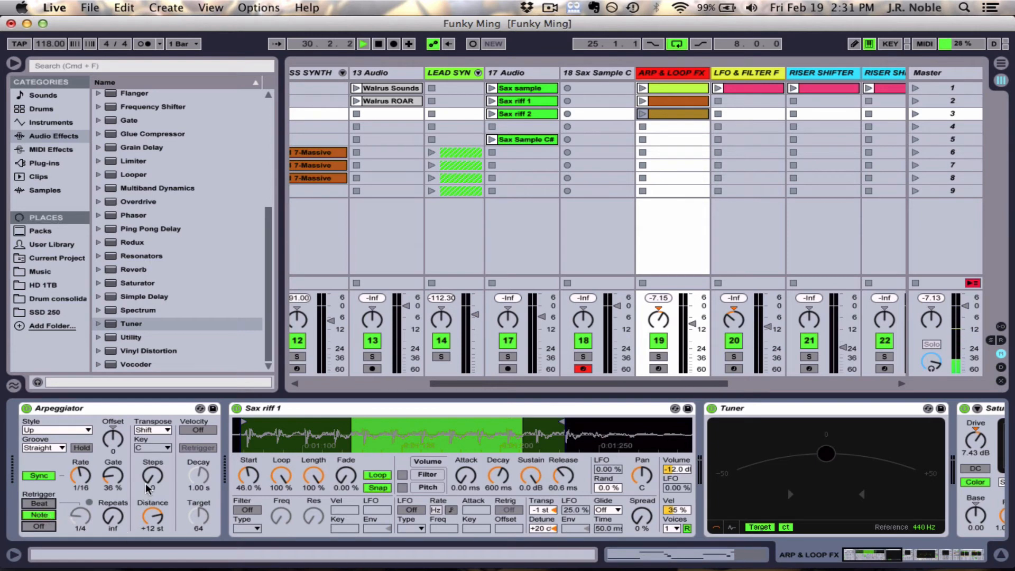
{"action": "left_click_drag", "start_coordinate": [153, 478], "coordinate": [152, 466]}
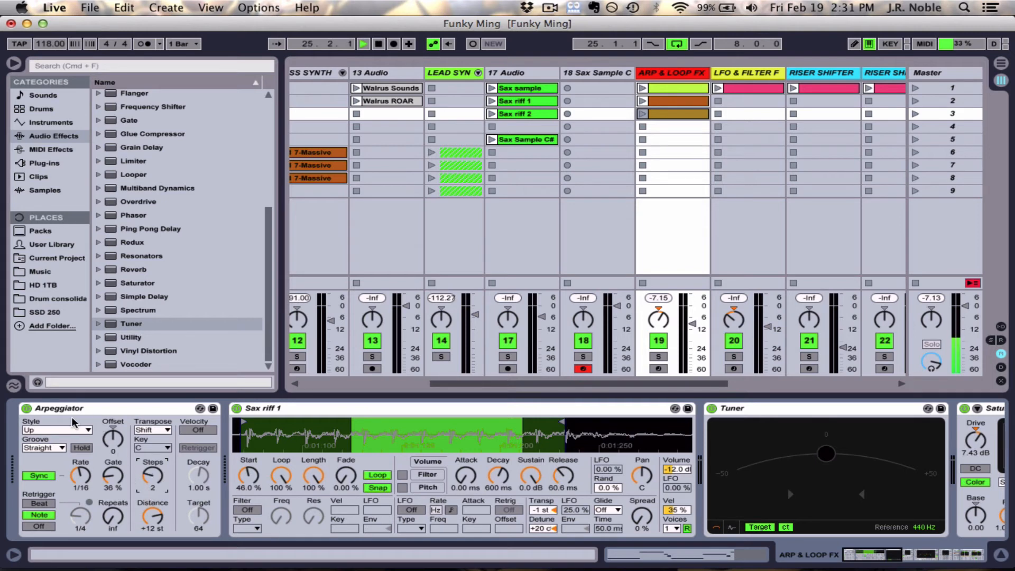
{"action": "left_click", "coordinate": [55, 430]}
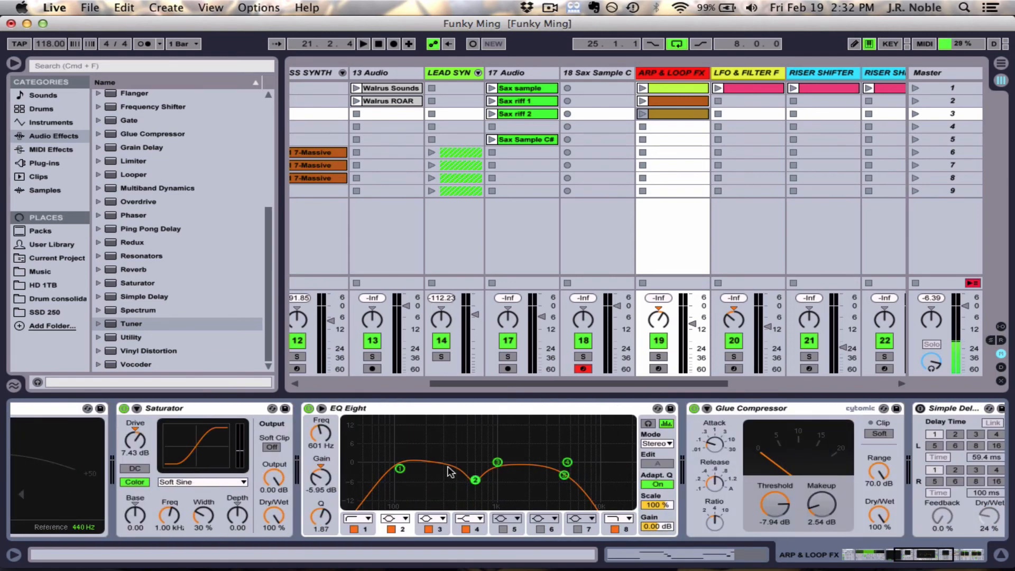
{"action": "mouse_move", "coordinate": [533, 482]}
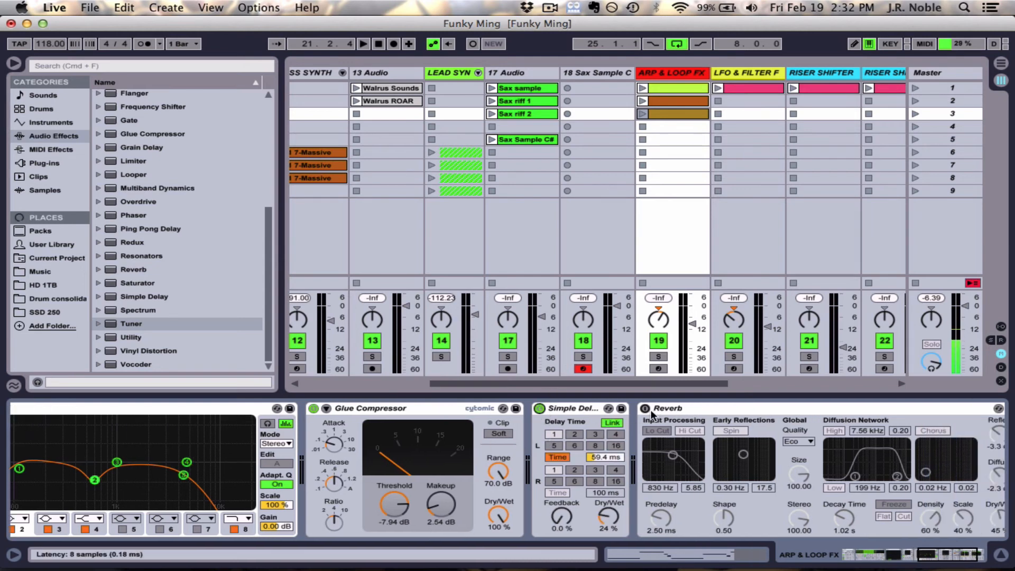
{"action": "left_click", "coordinate": [644, 408]}
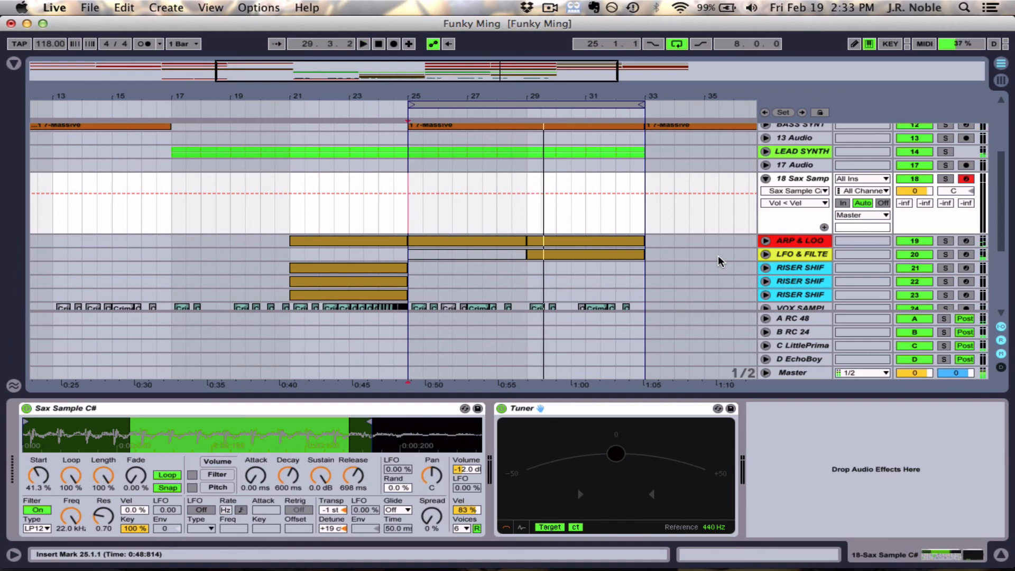
Select the ARP & LOOP FX track to show its Arpeggiator, Simpler and Tuner devices
{"action": "left_click", "coordinate": [801, 240]}
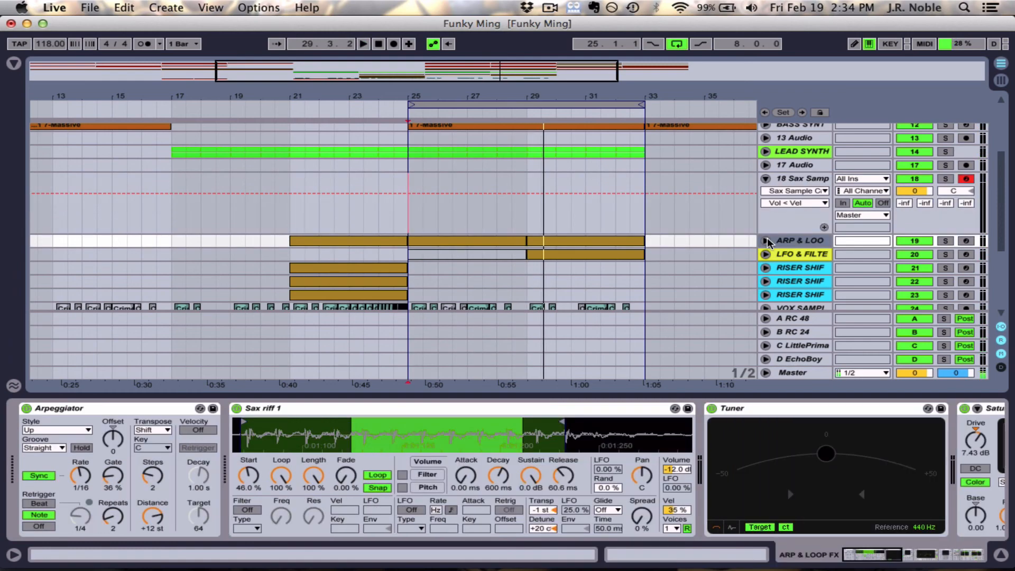